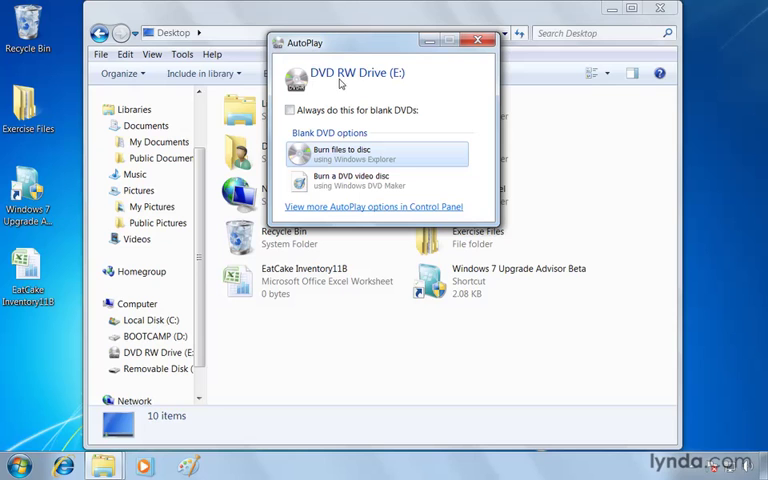
mouse_move(372, 85)
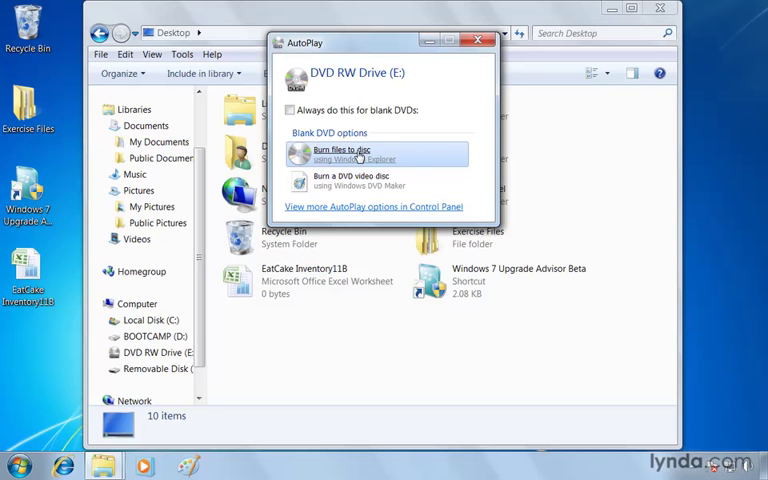
mouse_move(355, 181)
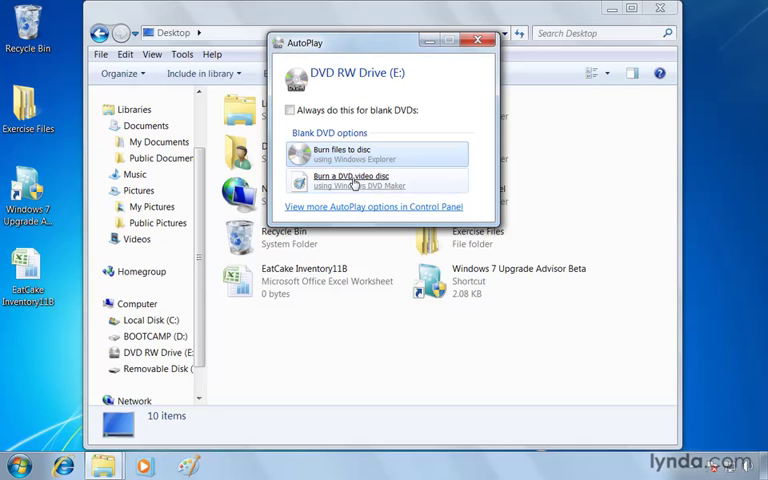
mouse_move(360, 184)
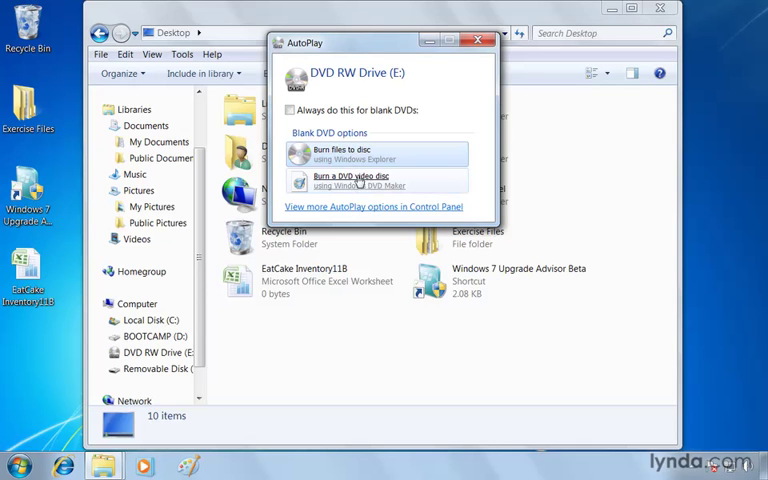
- Dismiss the blank DVD AutoPlay prompt and select the Desktop's Exercise Files folder
left_click(478, 37)
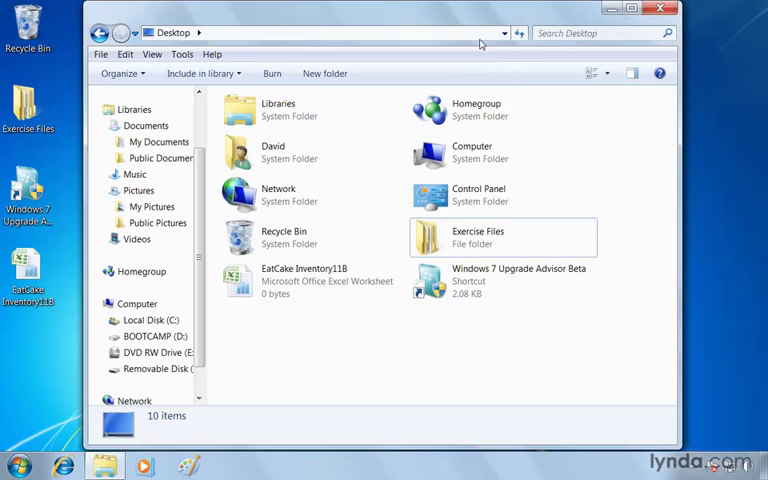
mouse_move(306, 339)
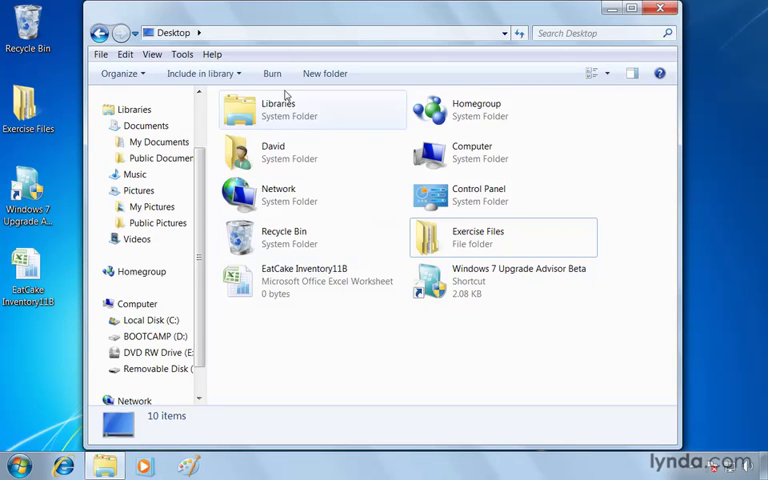
mouse_move(272, 73)
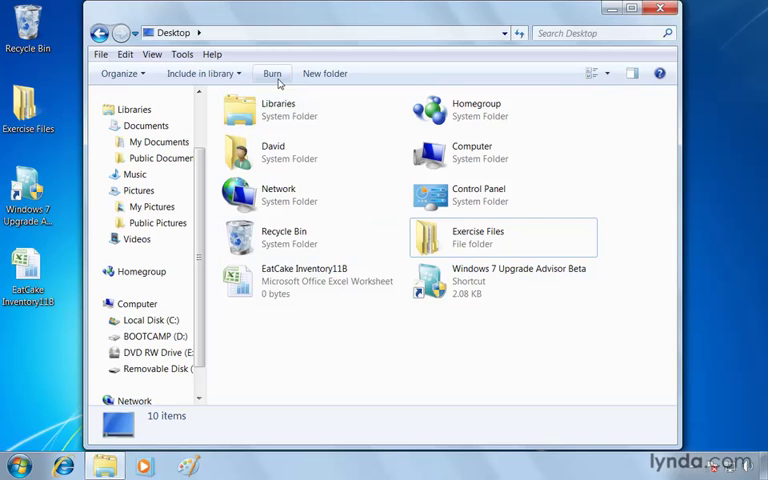
mouse_move(470, 244)
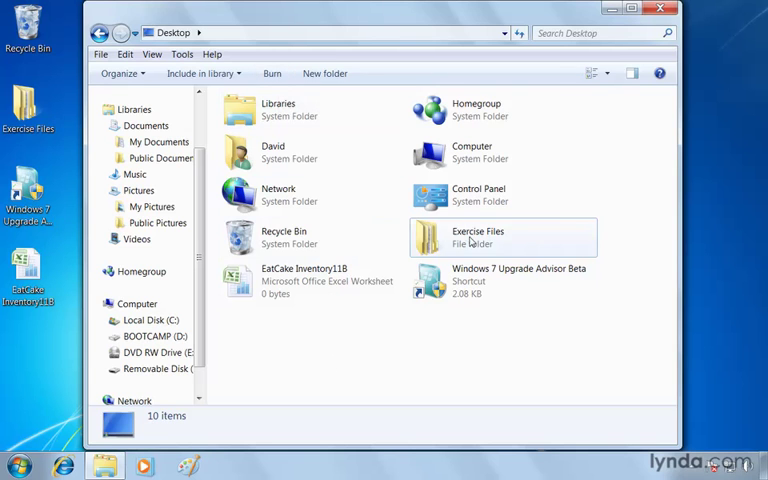
left_click(477, 237)
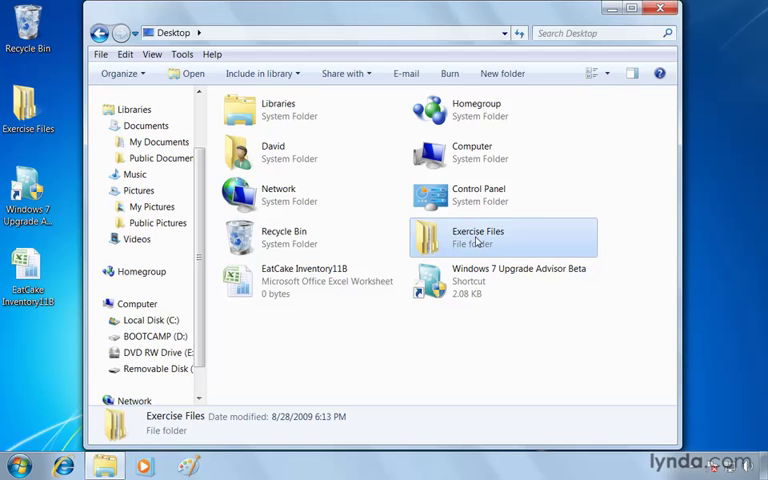
mouse_move(452, 90)
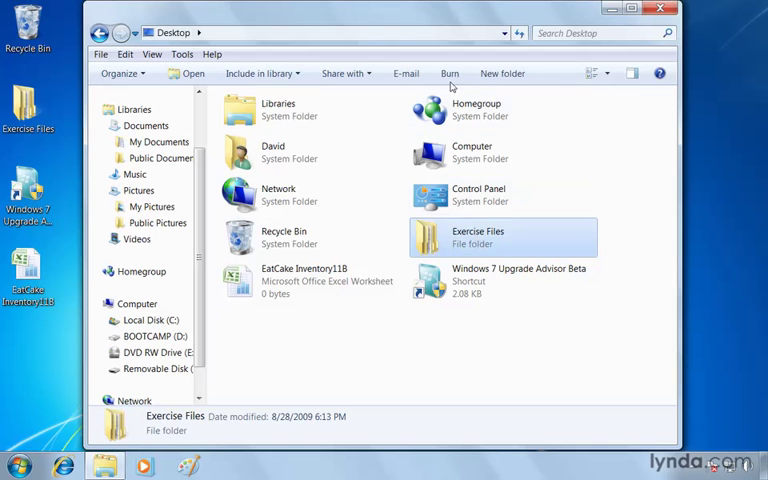
mouse_move(451, 76)
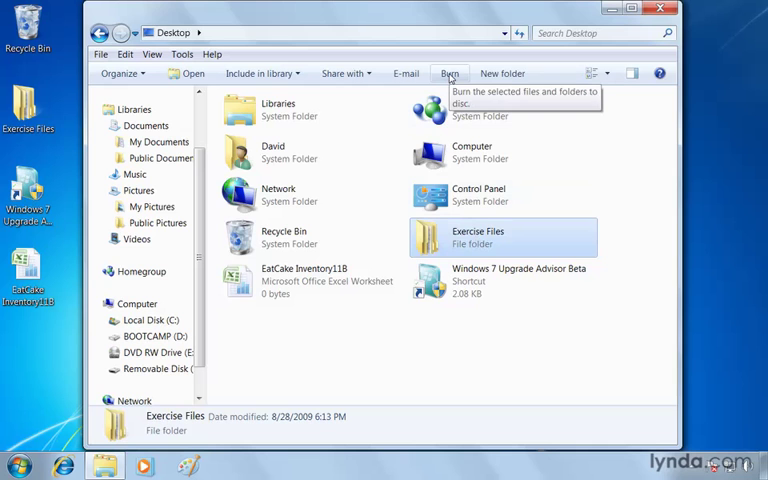
- Start burning the folder and enter 'Backup Ex Files' as the disc title
left_click(450, 72)
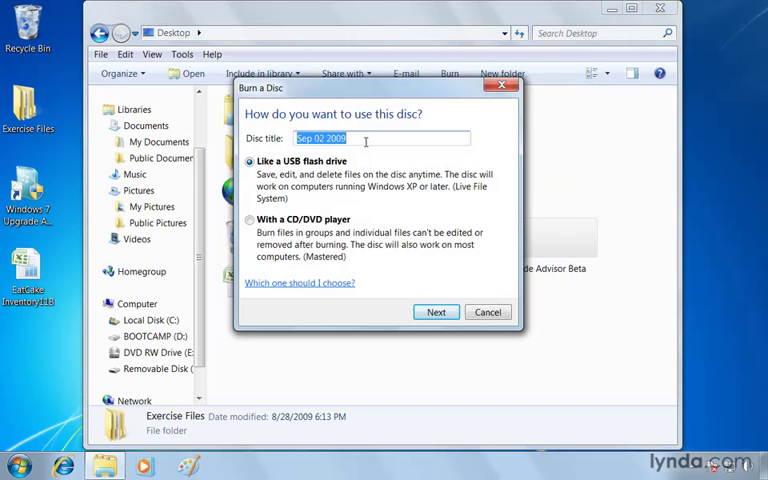
type("Bac")
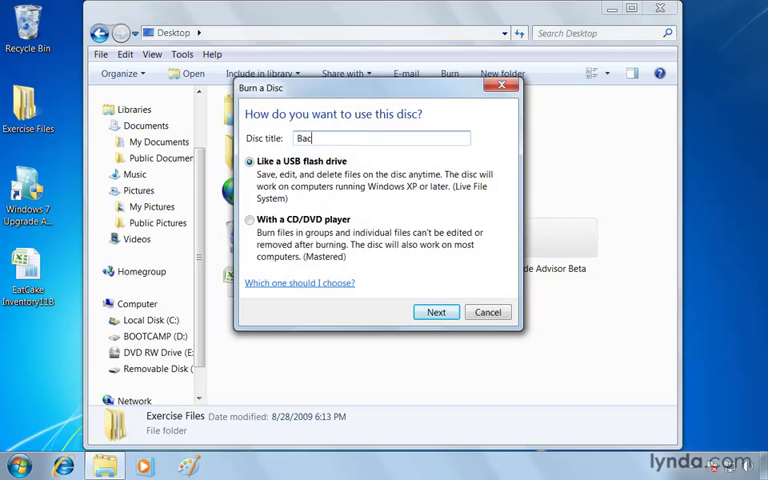
type("kup Exerc")
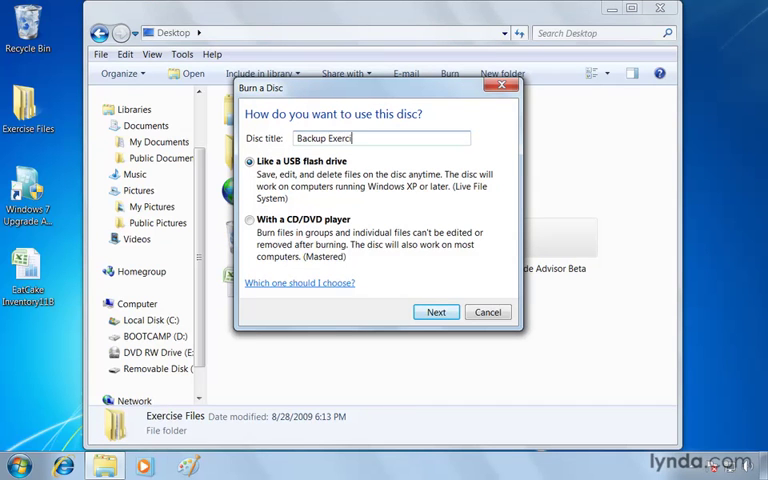
type("ise")
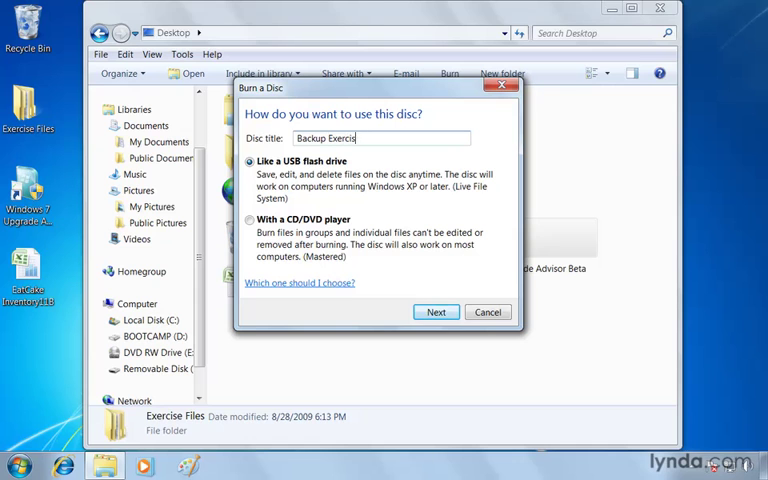
key("BackSpace")
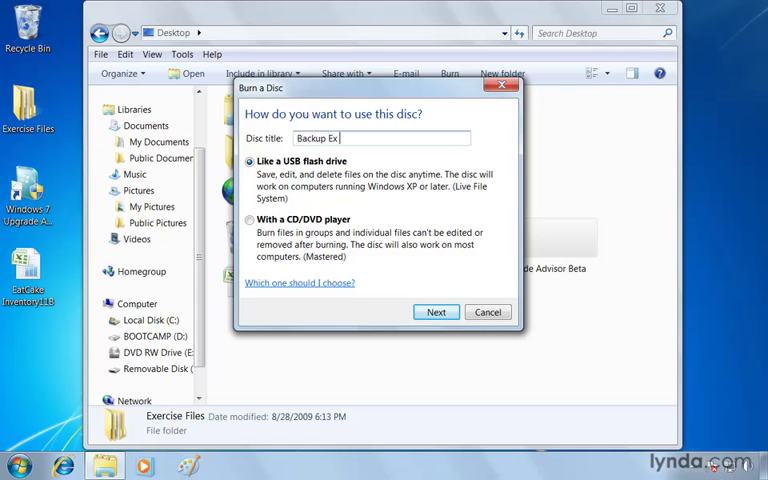
type("Files")
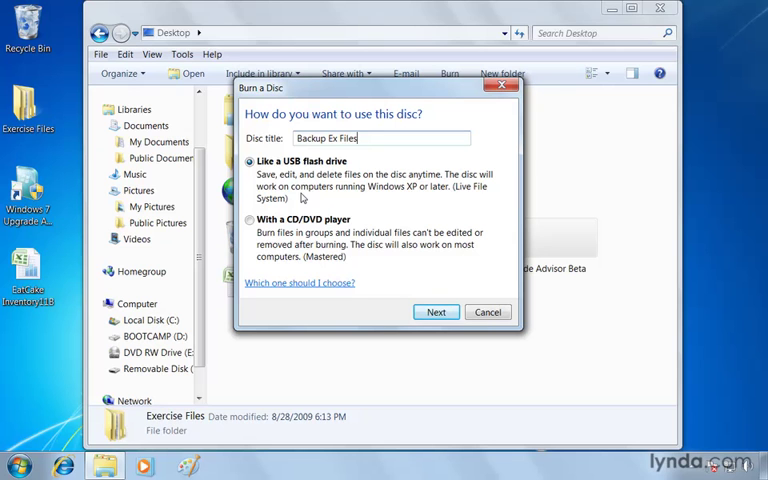
mouse_move(291, 264)
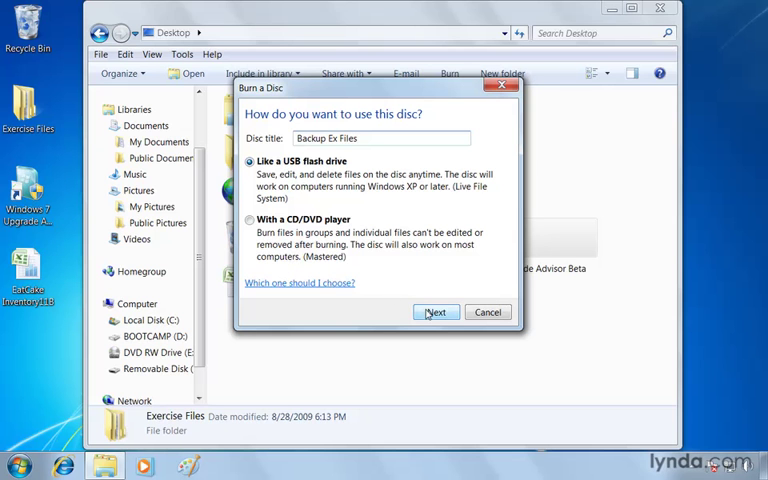
- Accept the Backup Ex Files title and begin formatting the DVD
left_click(435, 312)
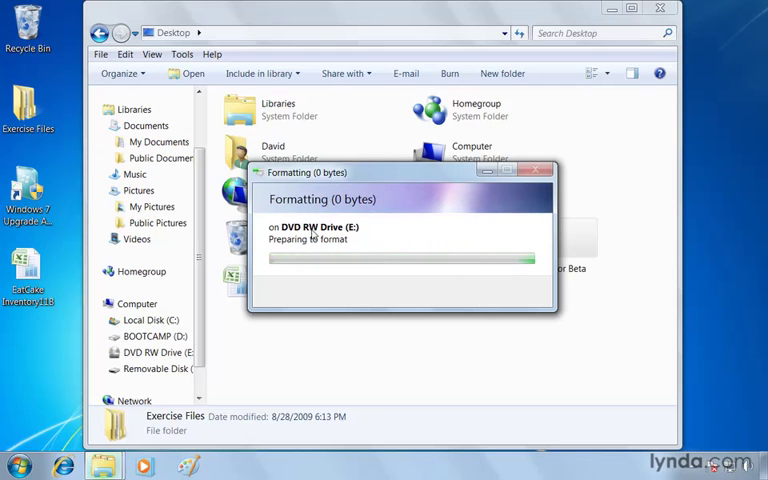
mouse_move(295, 300)
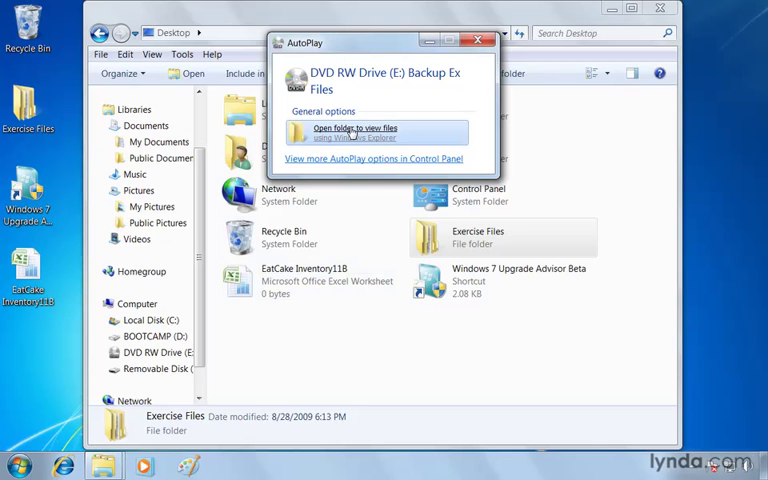
- Switch to the Desktop folder in the navigation pane
left_click(356, 128)
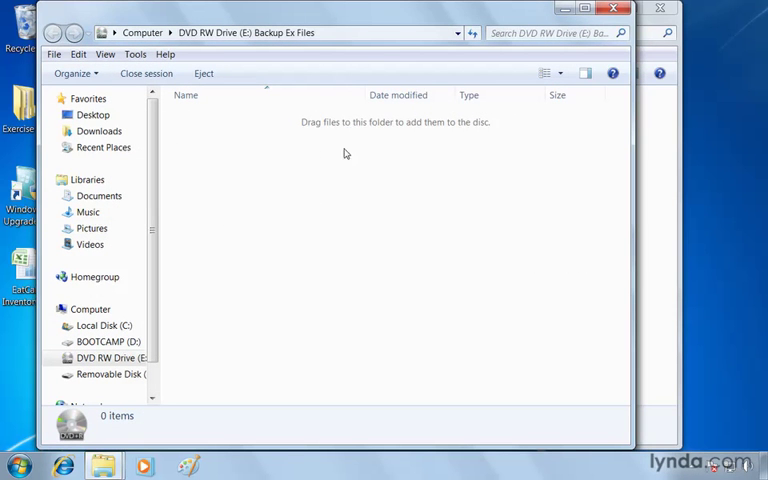
mouse_move(408, 138)
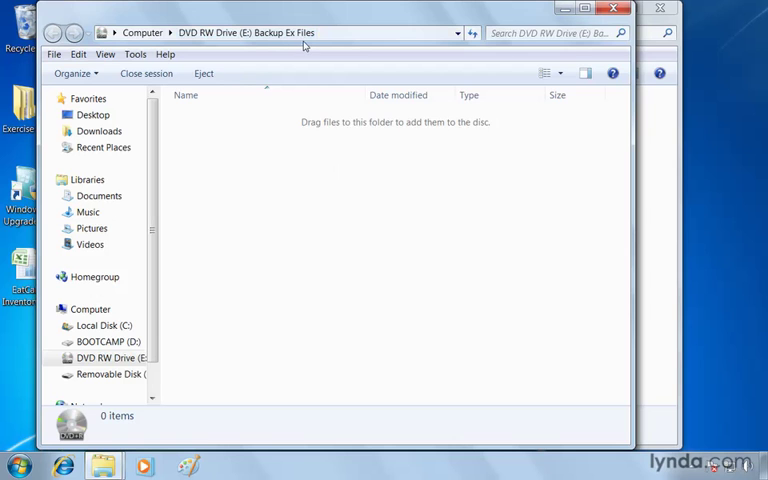
mouse_move(338, 250)
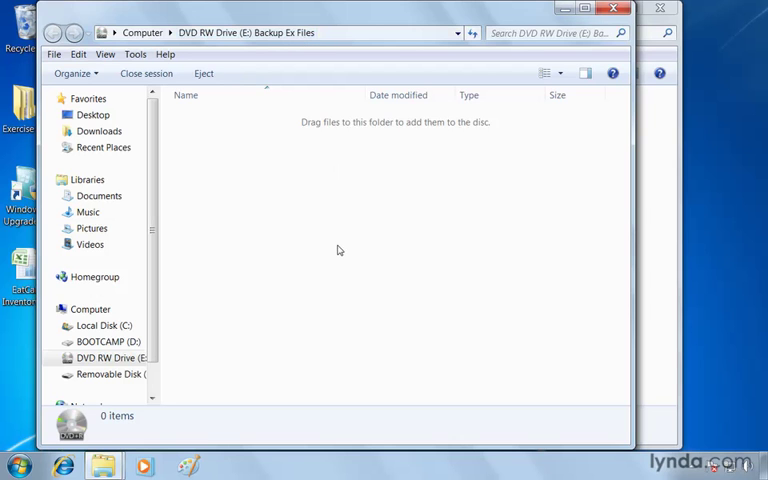
mouse_move(221, 198)
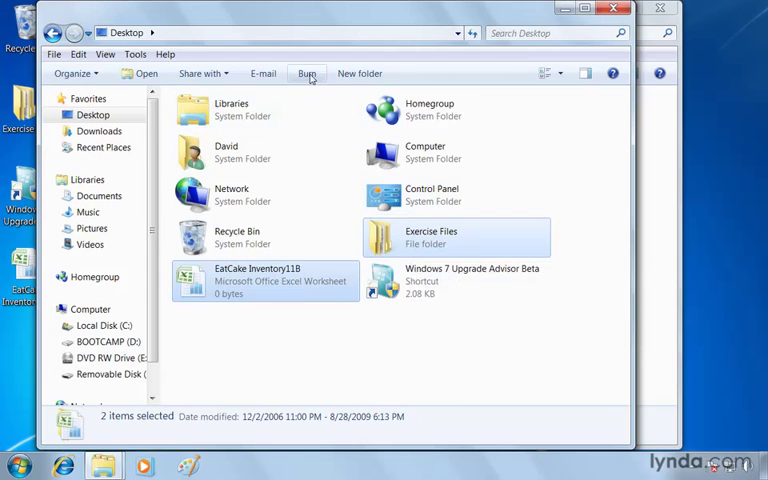
- Copy both items onto the disc, then permanently delete the EatCake Inventory11B worksheet from it
left_click(308, 72)
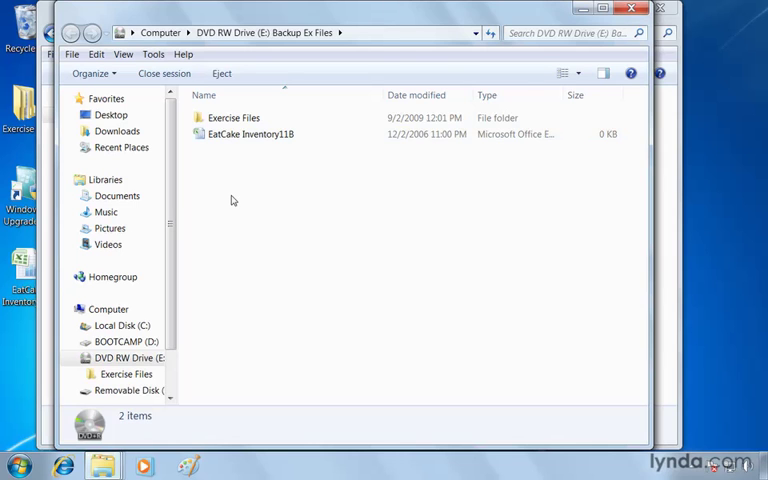
mouse_move(258, 168)
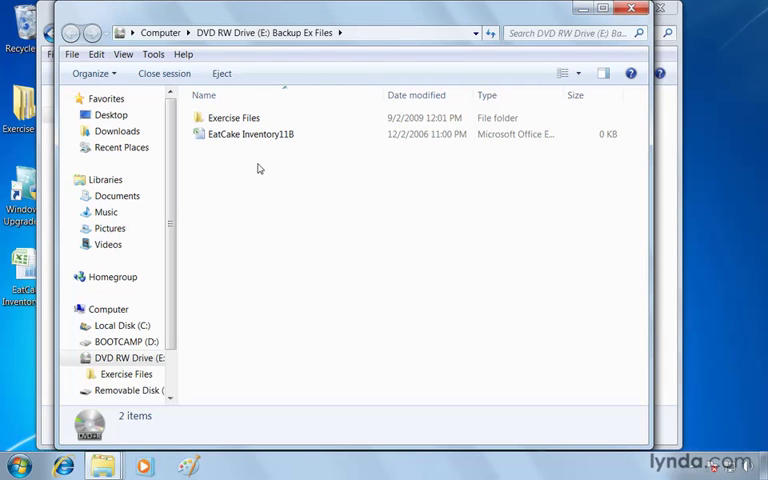
mouse_move(282, 188)
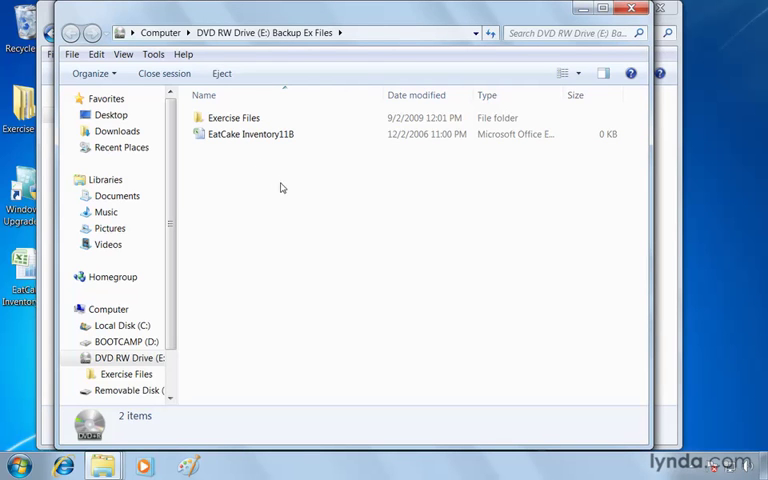
left_click(250, 134)
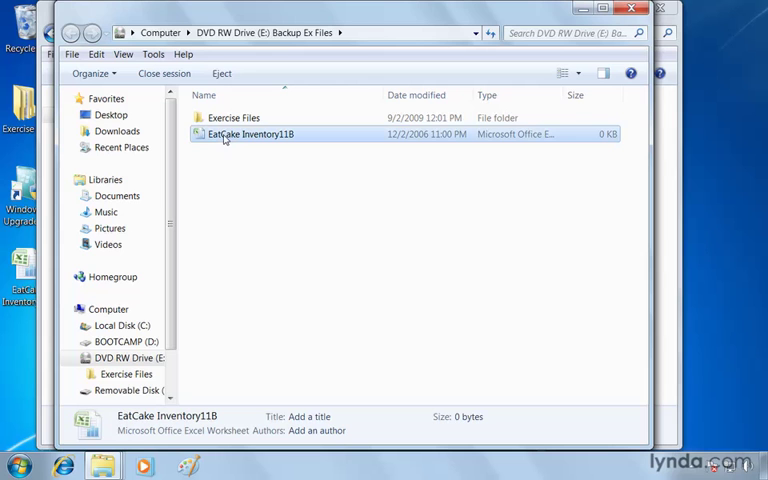
key("Delete")
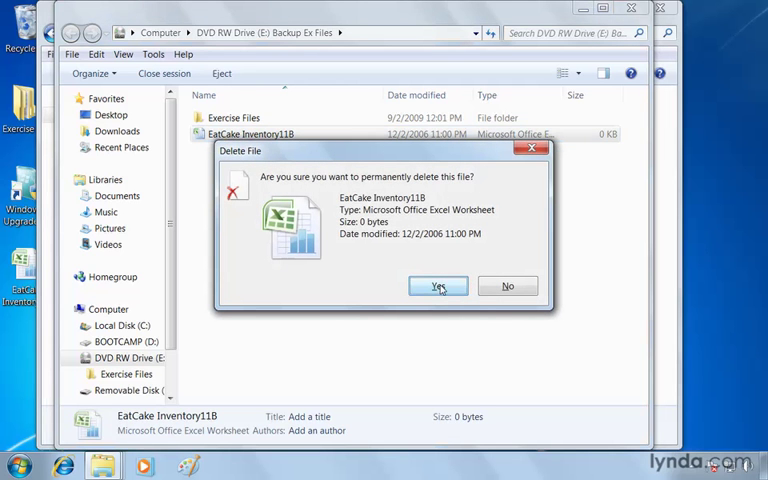
left_click(438, 286)
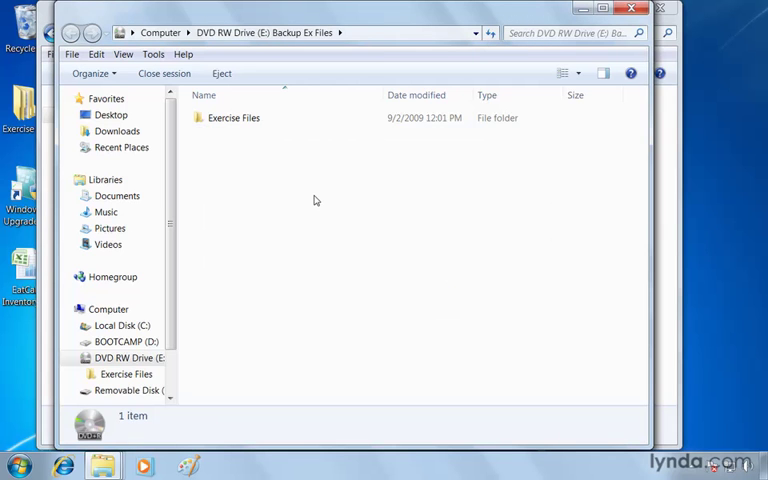
- Delete folder 03_01 from the disc's Exercise Files Chap03 folder
double_click(233, 117)
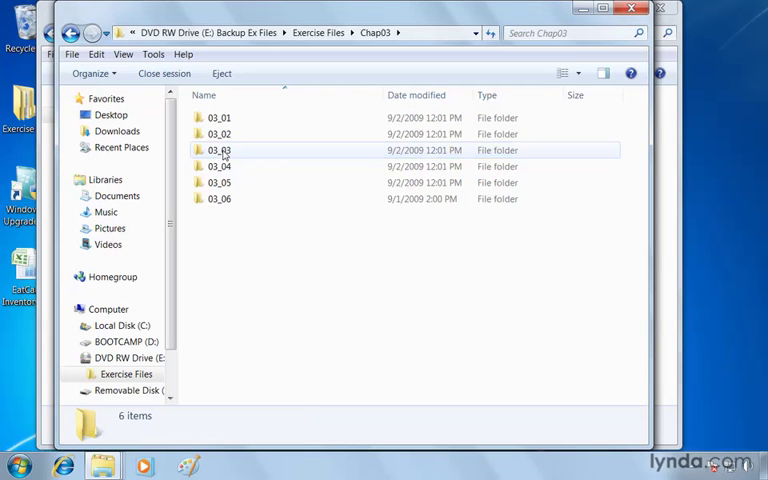
left_click(219, 198)
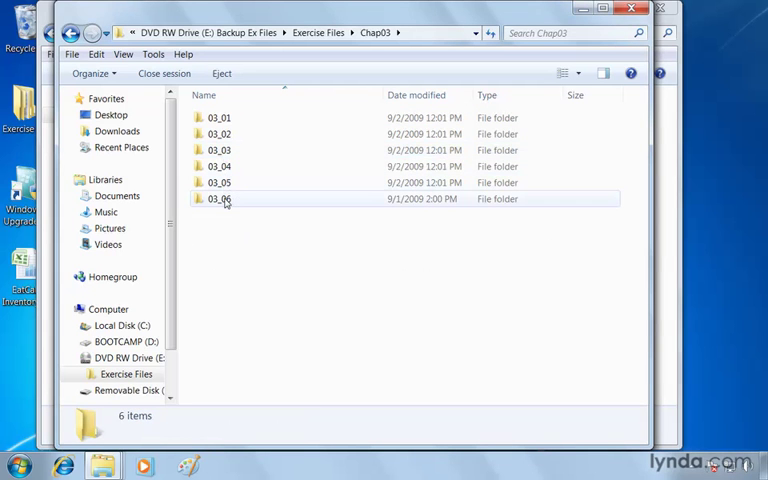
left_click(218, 117)
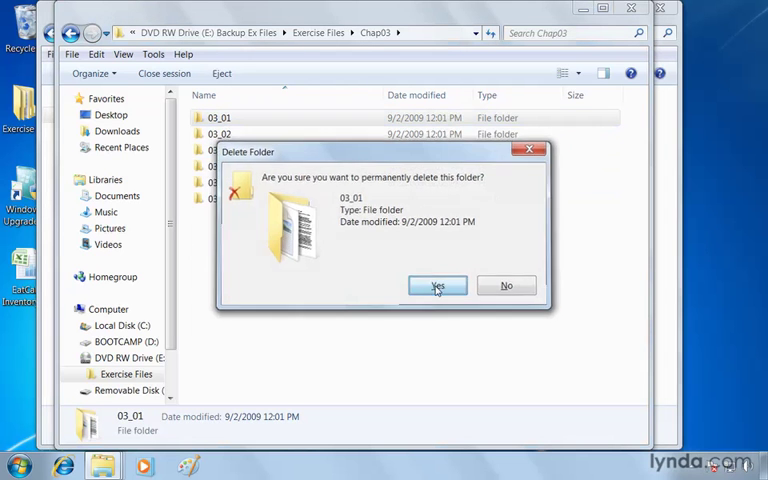
left_click(436, 285)
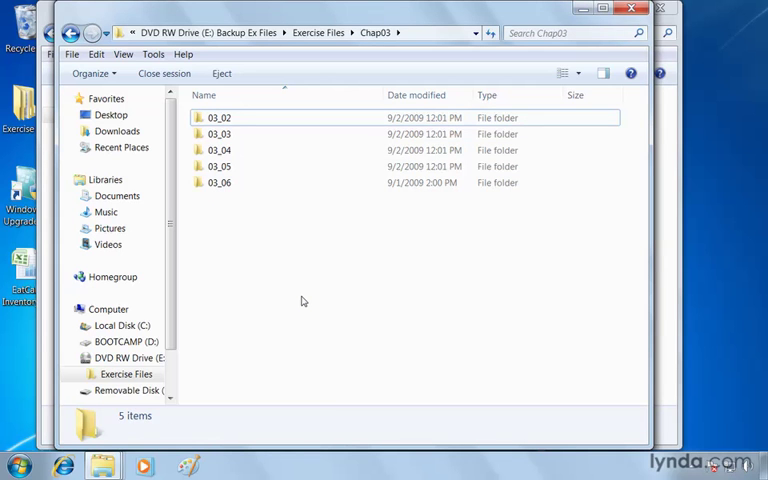
mouse_move(333, 335)
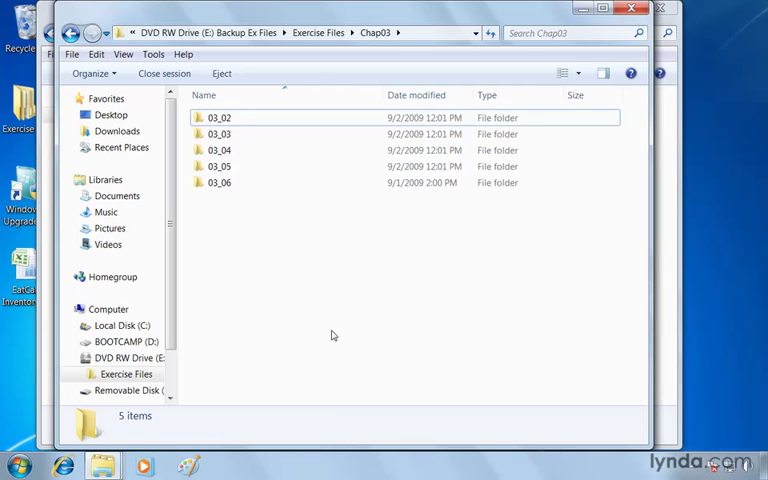
mouse_move(219, 74)
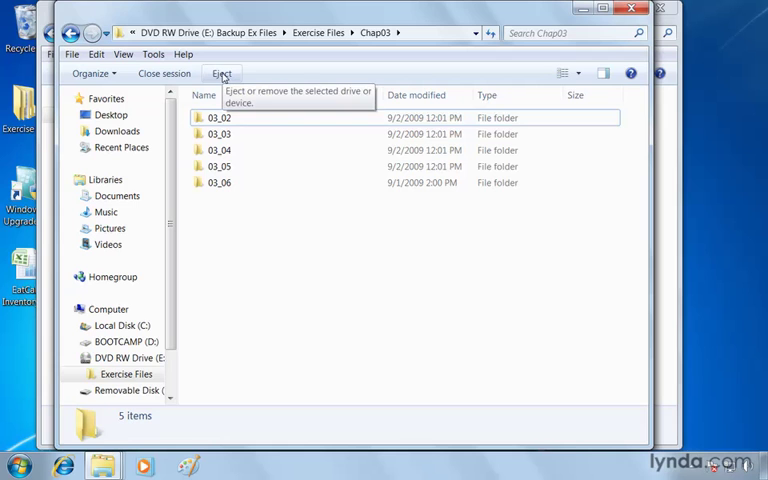
mouse_move(164, 74)
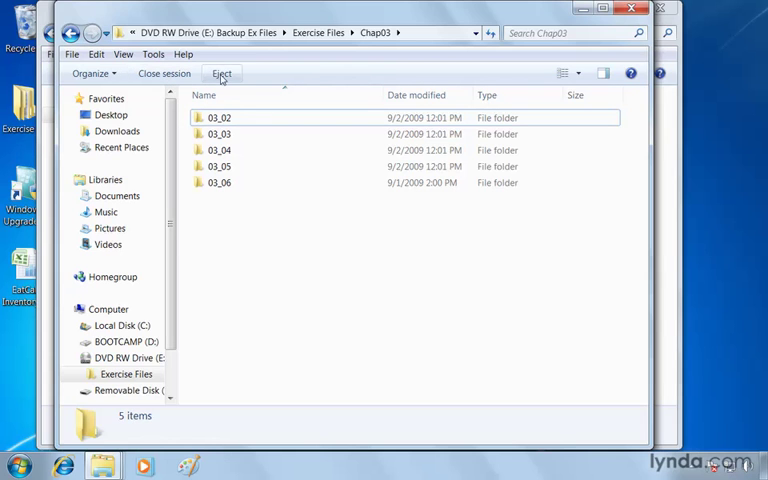
- Eject the Backup Ex Files DVD, closing its session for other computers
left_click(221, 72)
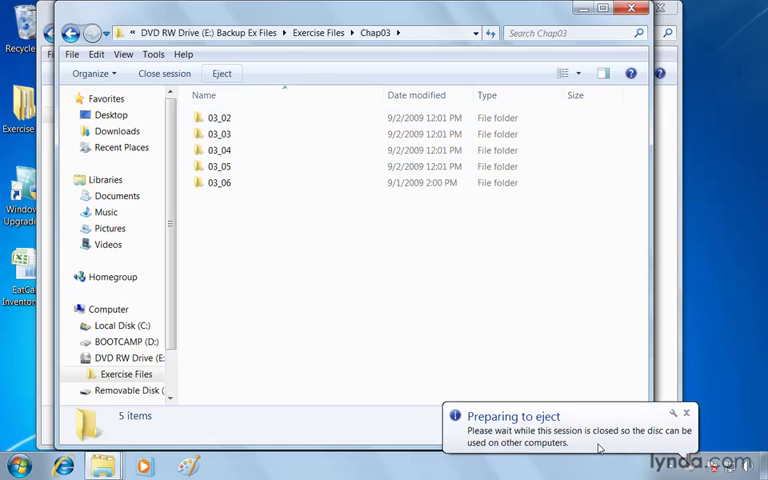
mouse_move(379, 355)
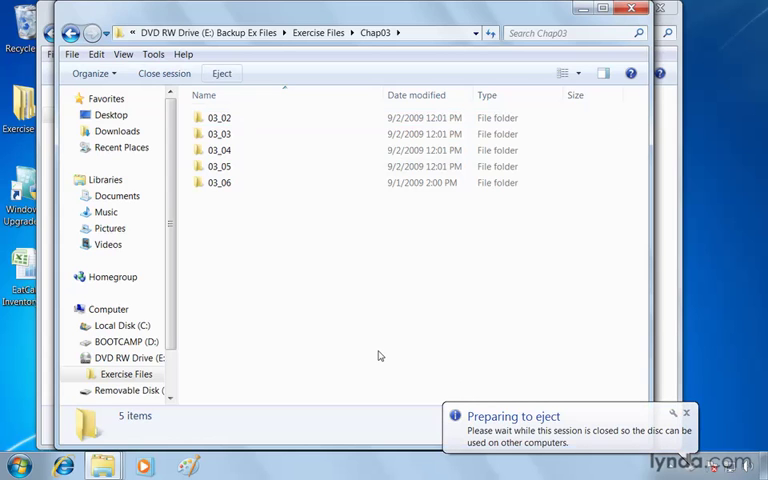